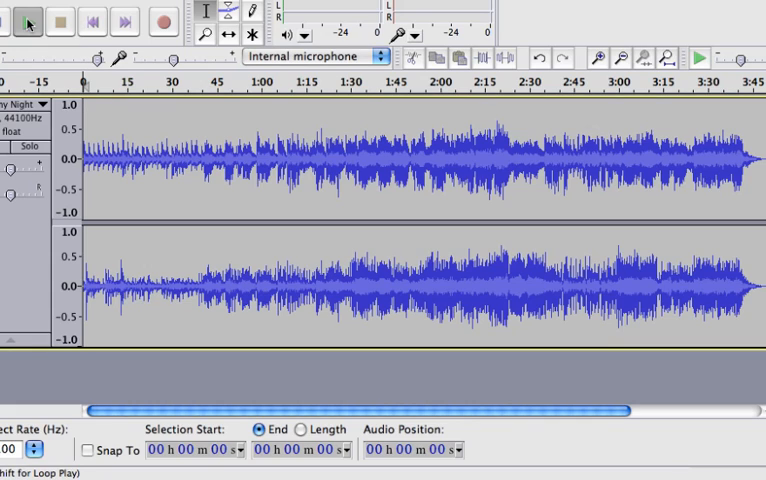
# Step: Preview the song briefly, then stop playback
pyautogui.click(34, 24)
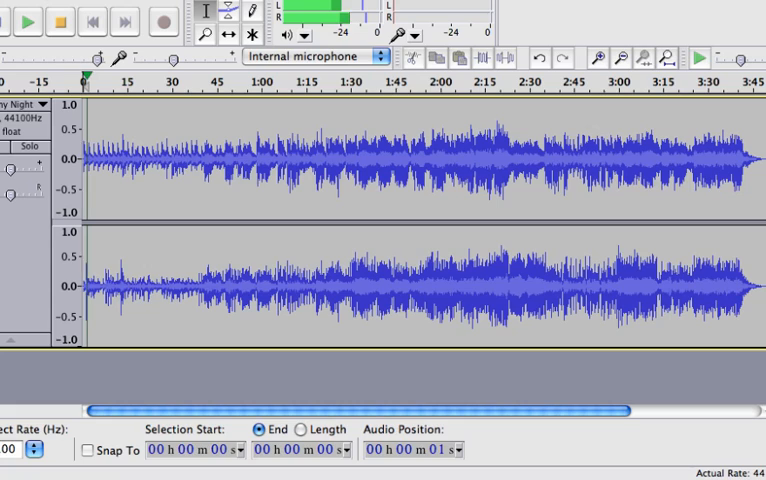
pyautogui.click(36, 22)
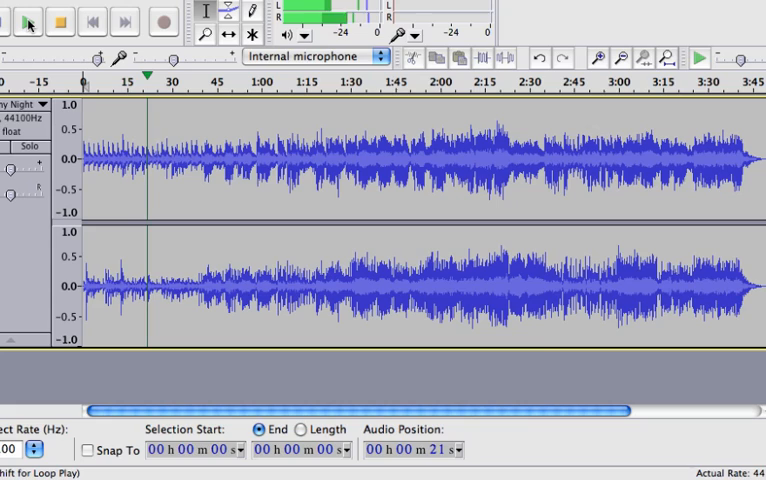
pyautogui.click(32, 24)
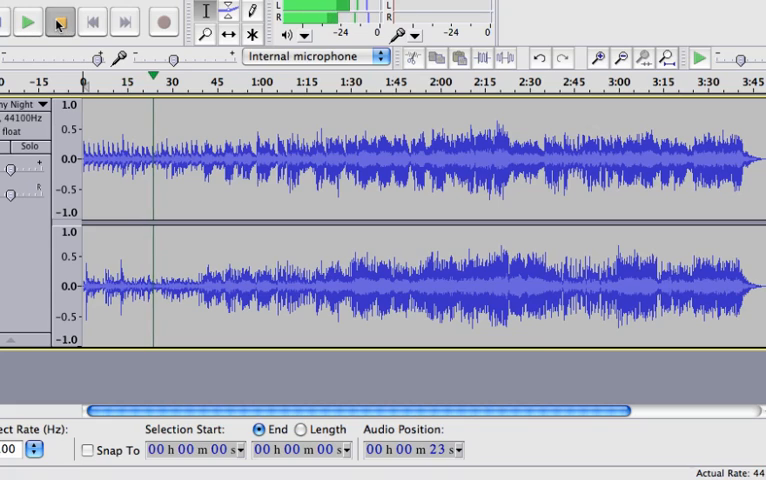
pyautogui.click(62, 24)
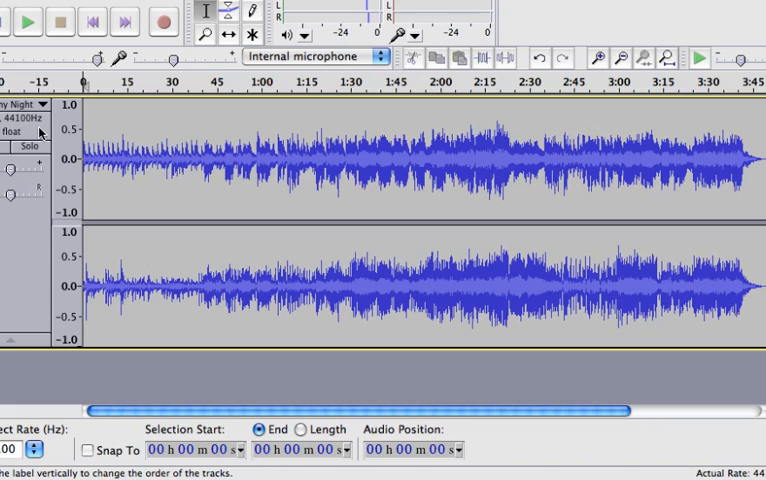
pyautogui.moveTo(44, 108)
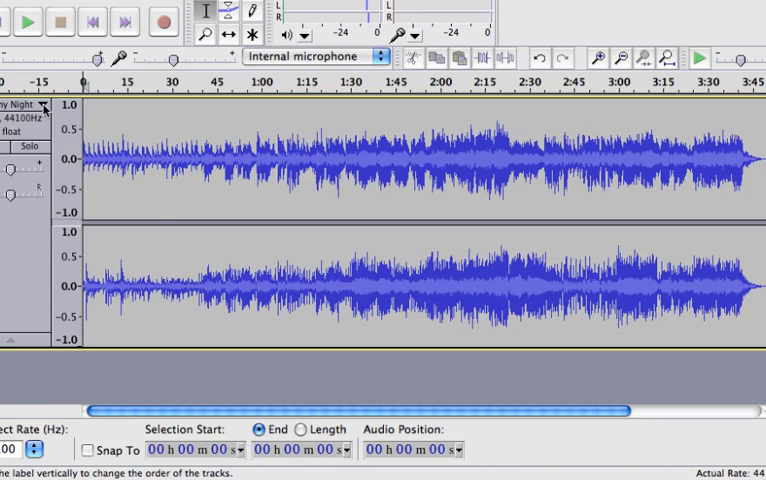
# Step: Split the stereo song track into two separate channel tracks
pyautogui.click(52, 104)
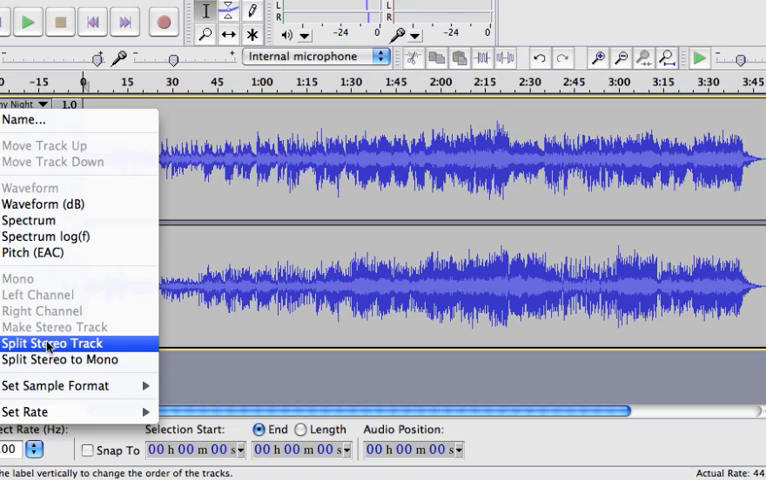
pyautogui.click(62, 344)
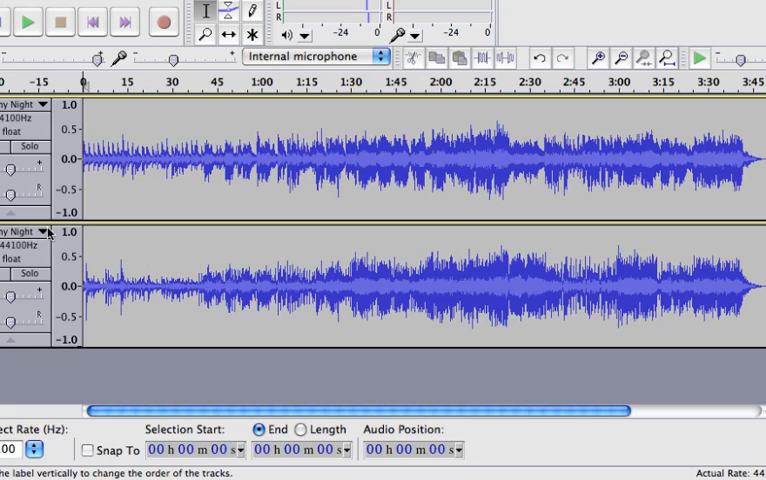
pyautogui.moveTo(44, 252)
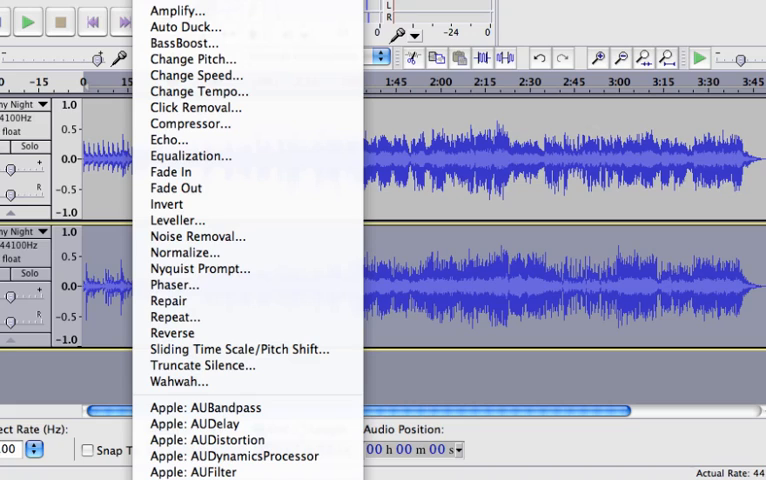
pyautogui.moveTo(170, 172)
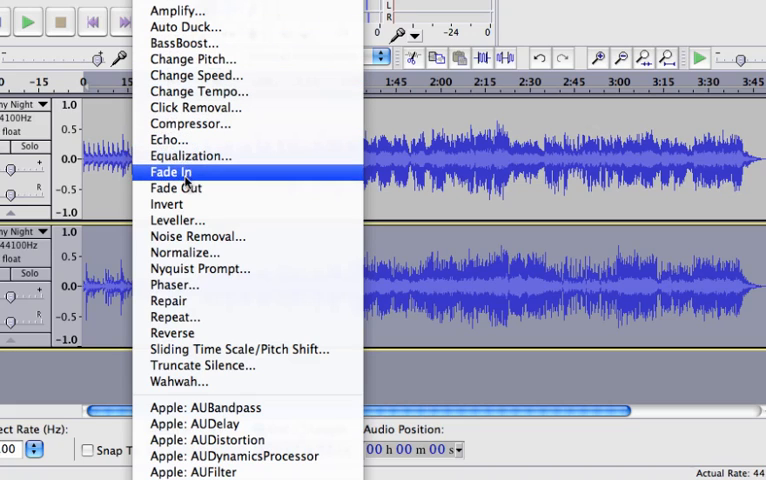
pyautogui.moveTo(168, 204)
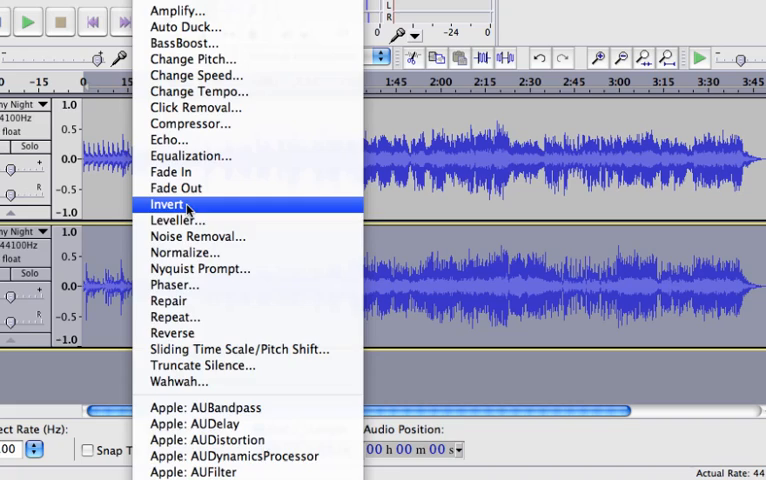
# Step: Invert the lower channel track's waveform across its full length
pyautogui.click(172, 204)
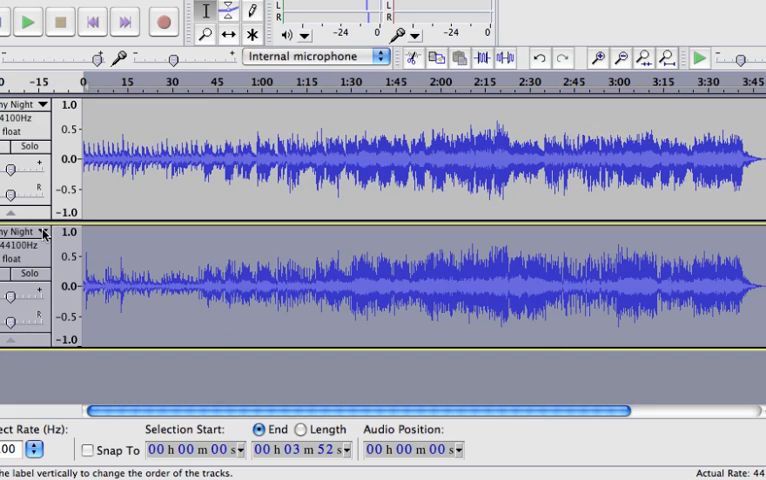
# Step: Set both split tracks to Mono and play the song to hear the vocal removal
pyautogui.click(50, 232)
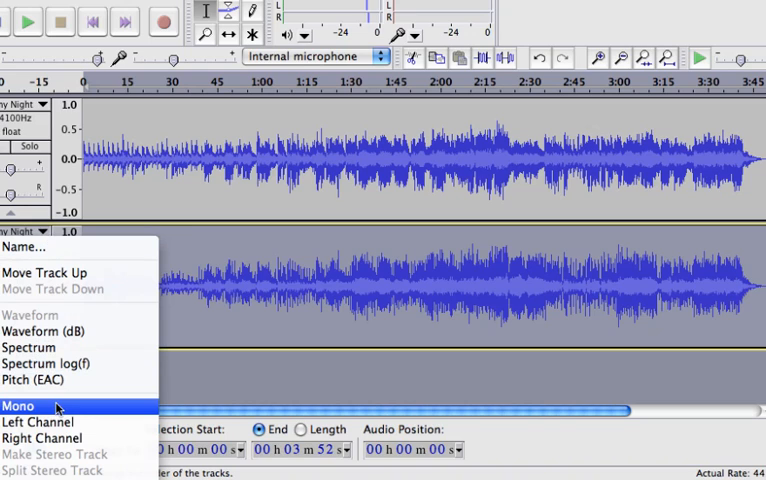
pyautogui.click(20, 404)
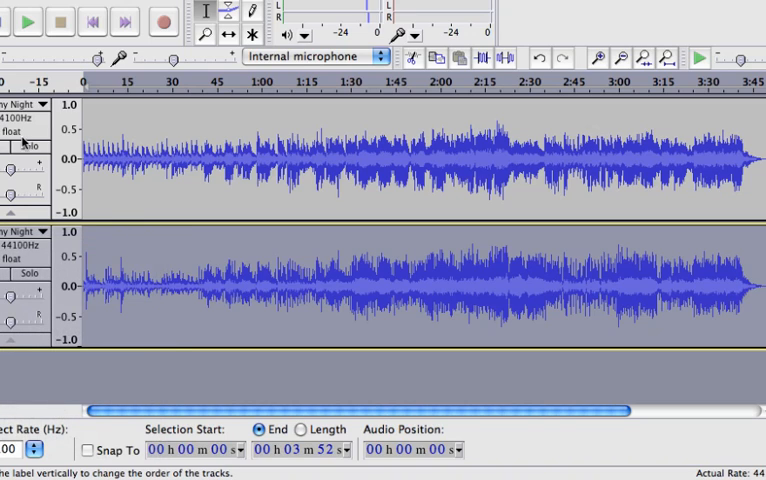
pyautogui.click(40, 104)
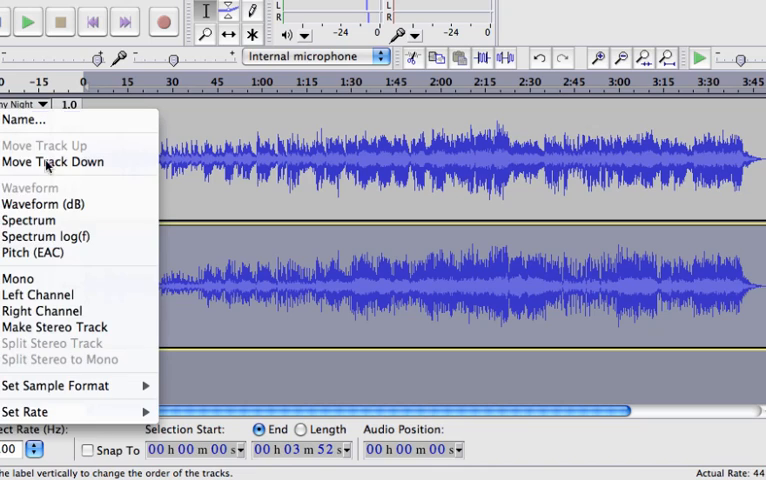
pyautogui.click(52, 160)
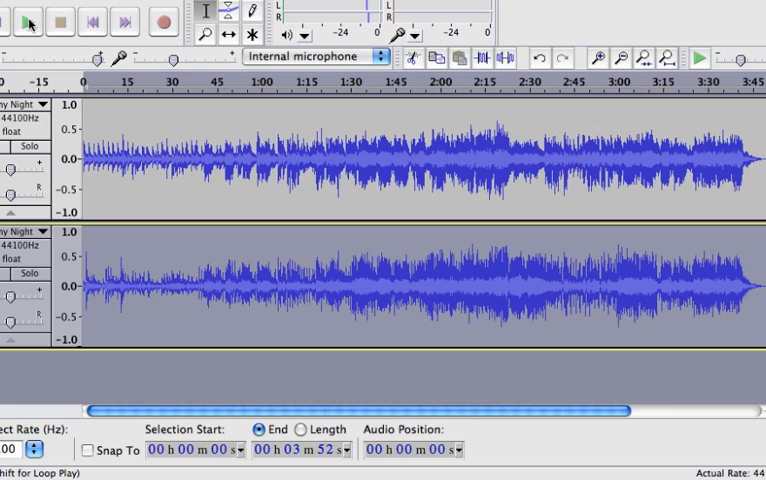
pyautogui.click(16, 24)
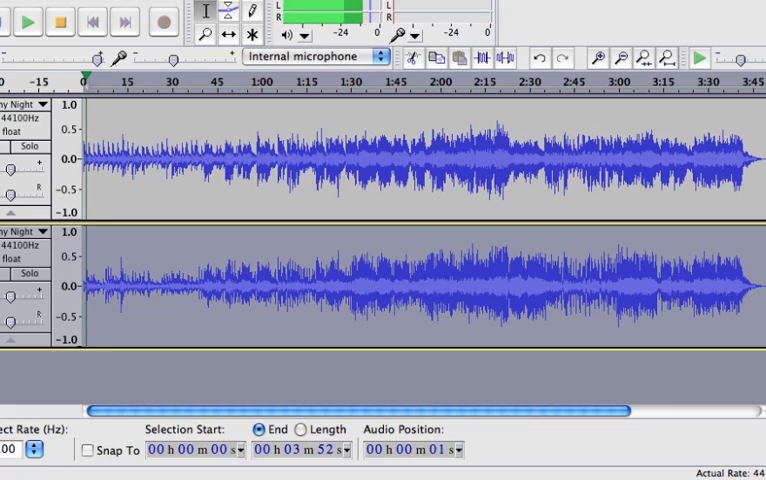